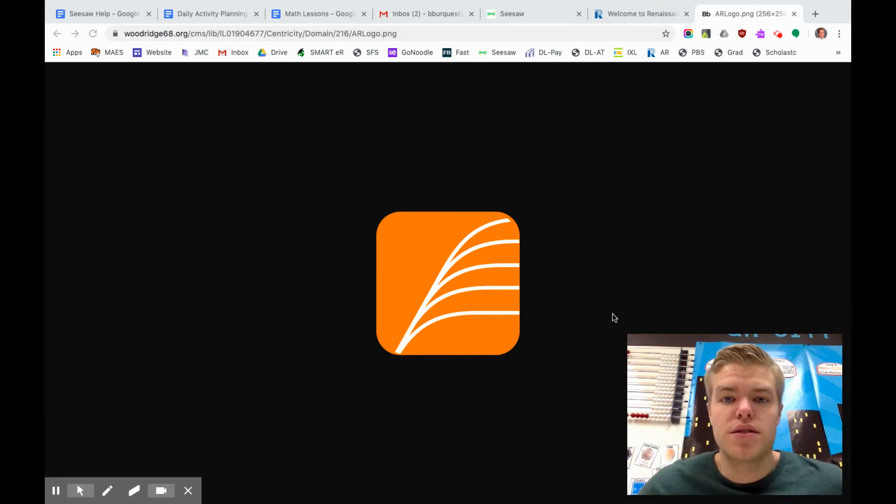
pyautogui.moveTo(336, 285)
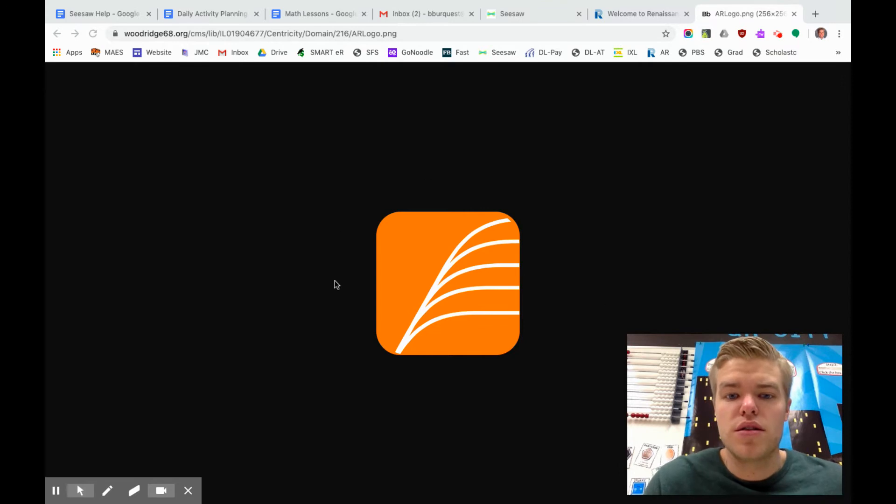
pyautogui.moveTo(559, 367)
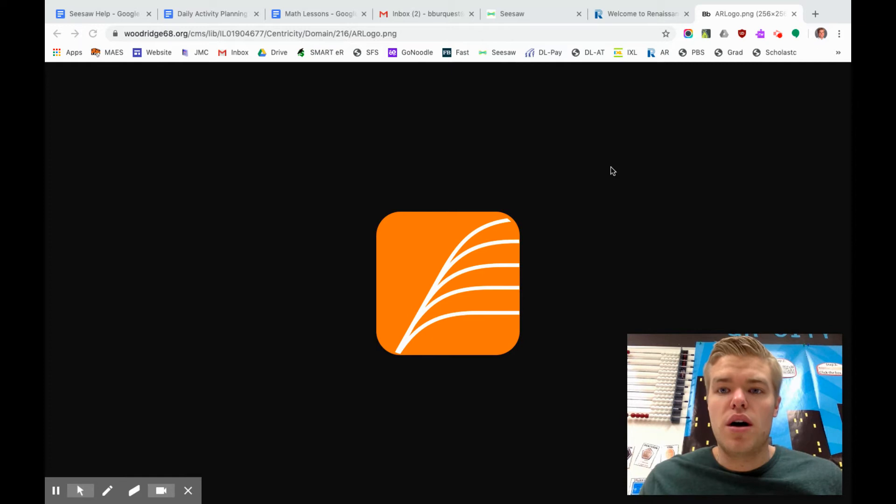
pyautogui.moveTo(601, 70)
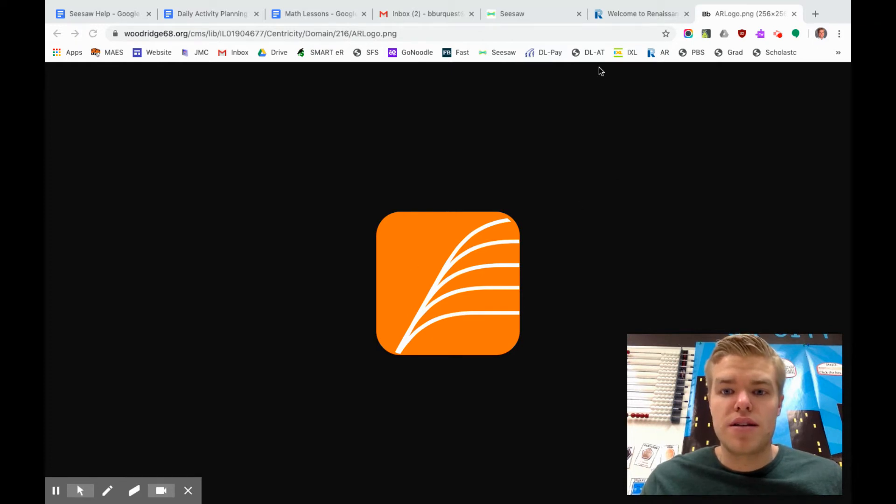
pyautogui.click(640, 13)
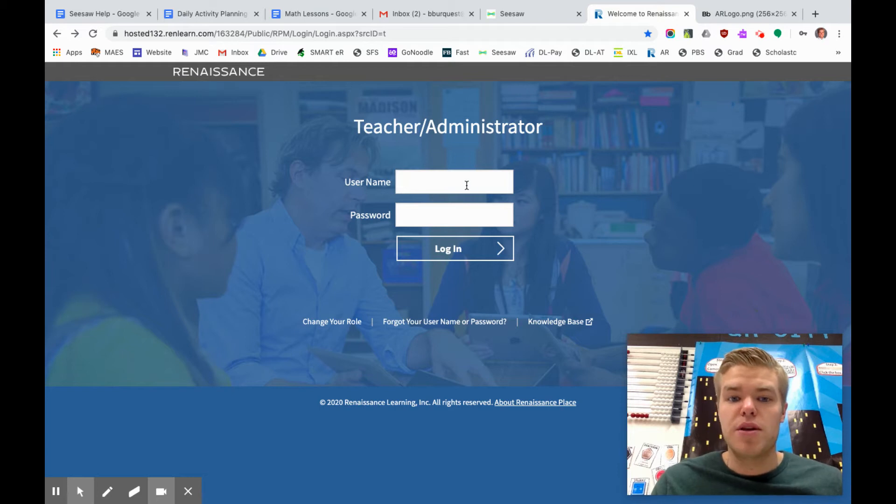
pyautogui.write('keaso')
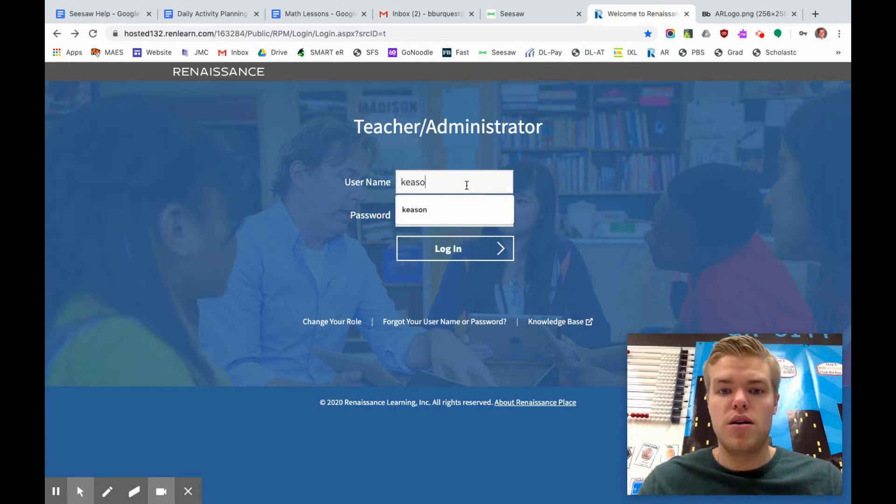
pyautogui.click(415, 209)
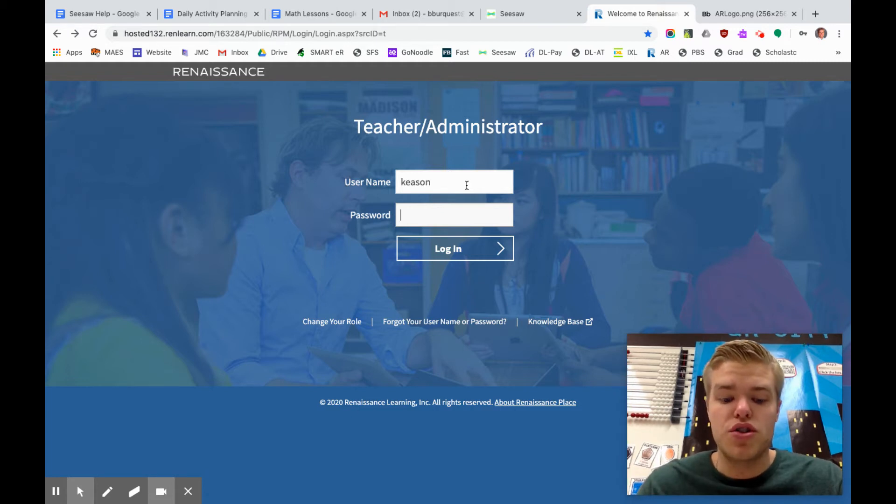
pyautogui.write('••')
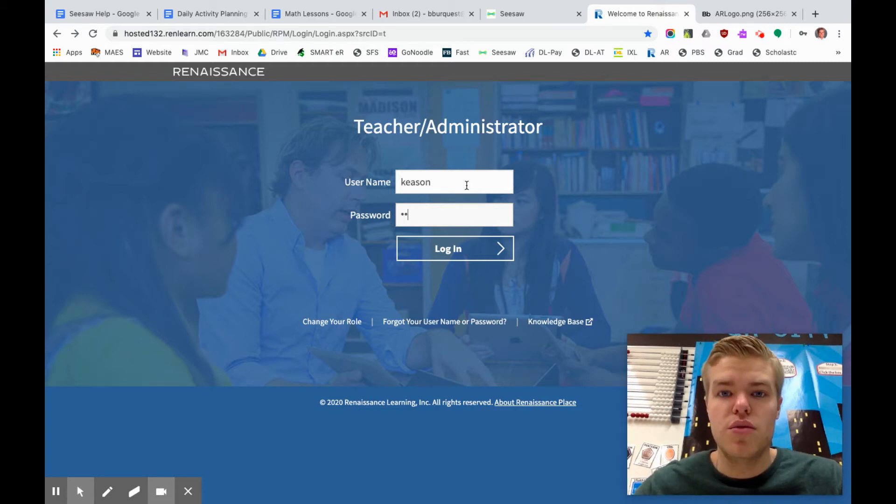
pyautogui.click(448, 248)
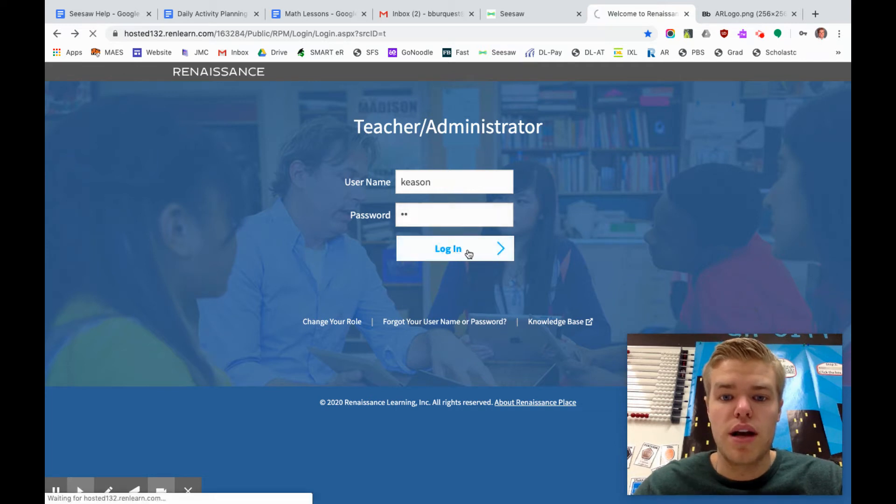
# - Launch Accelerated Reader from its tile to reach the Find a Book home page
pyautogui.click(448, 249)
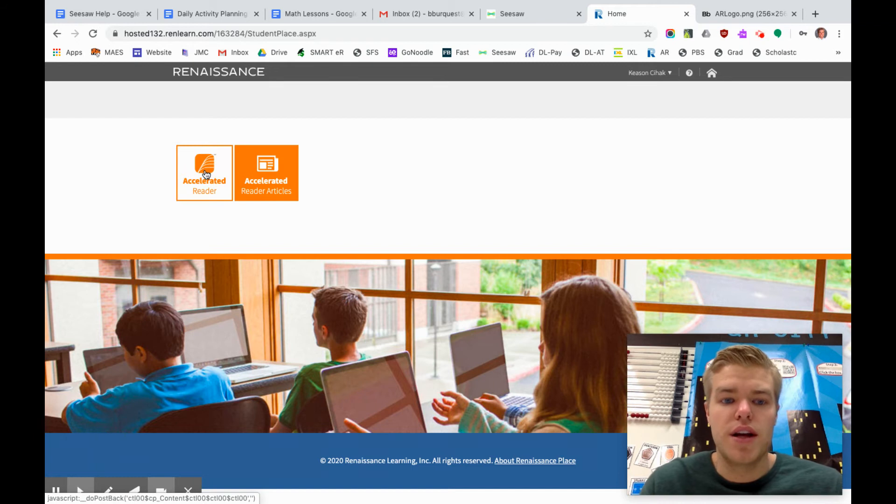
pyautogui.click(204, 173)
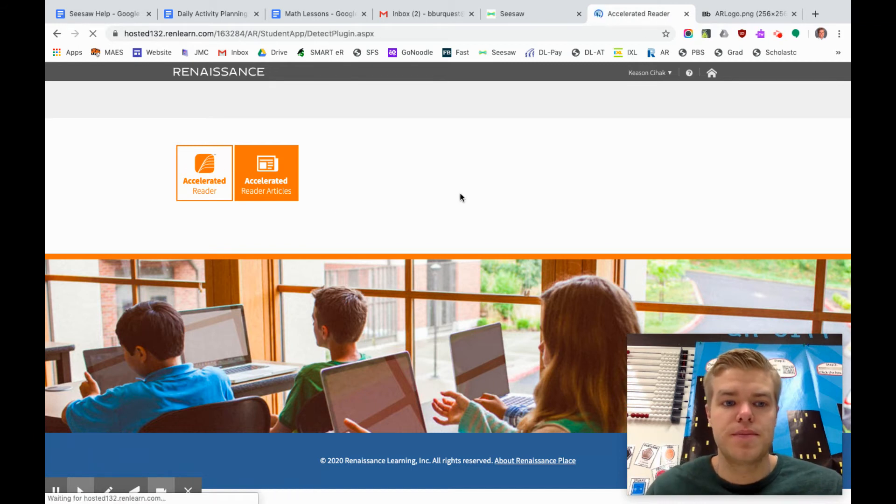
pyautogui.click(204, 172)
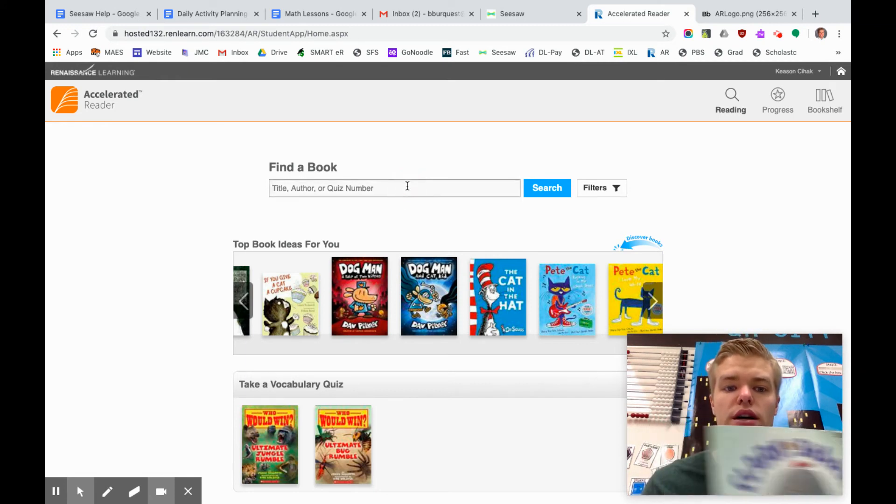
# - Search Find a Book for 'clark the shark' to list the 25 matching titles
pyautogui.write('clark the shark')
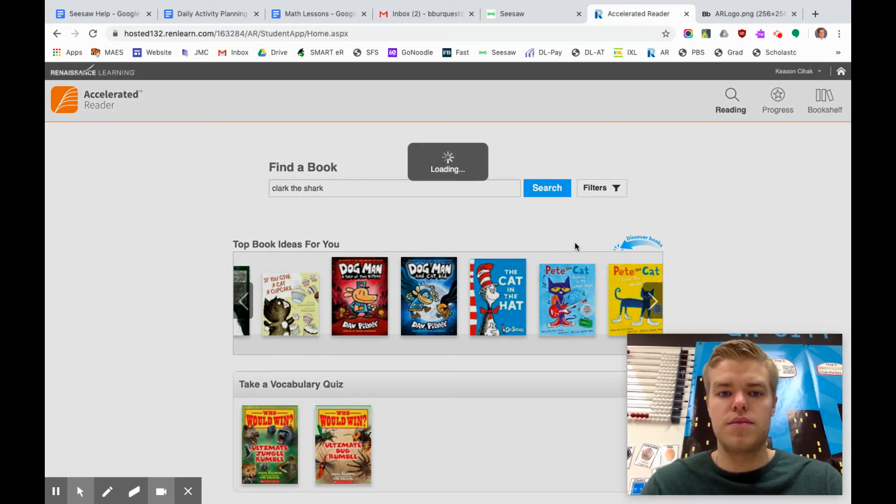
pyautogui.click(545, 189)
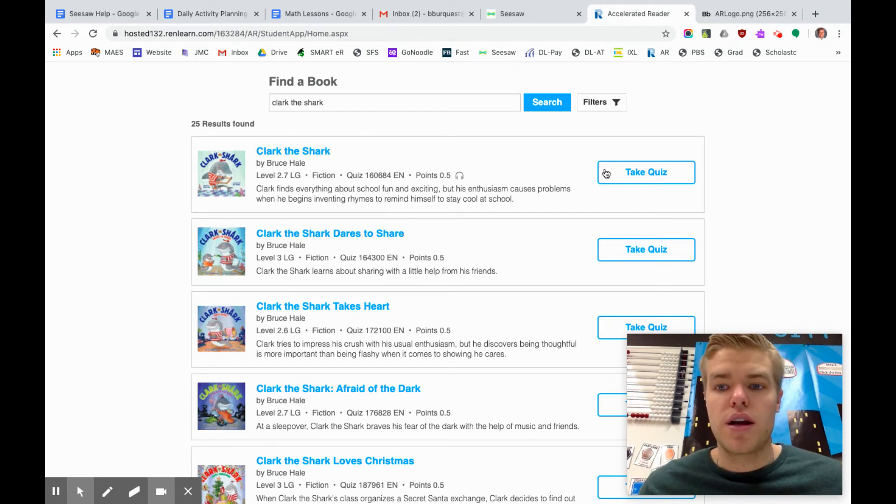
# - View the Clark the Shark Reading Practice quiz page, then go back to Find a Book
pyautogui.click(293, 151)
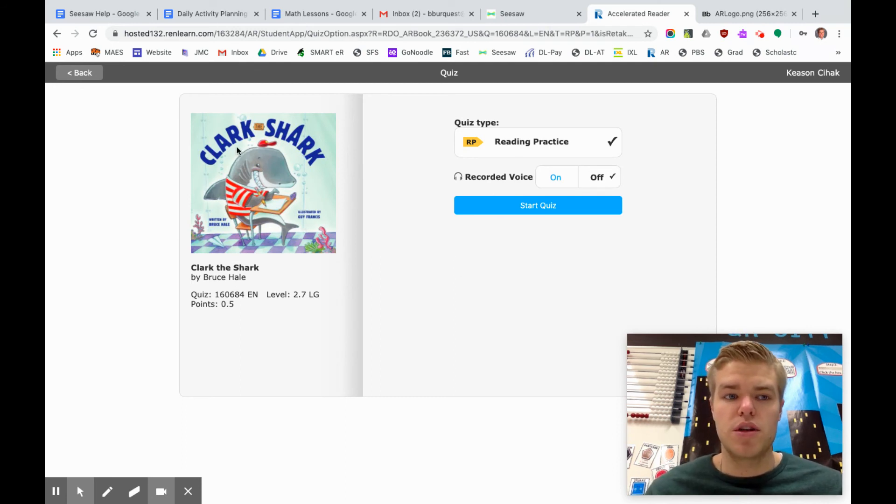
pyautogui.click(79, 72)
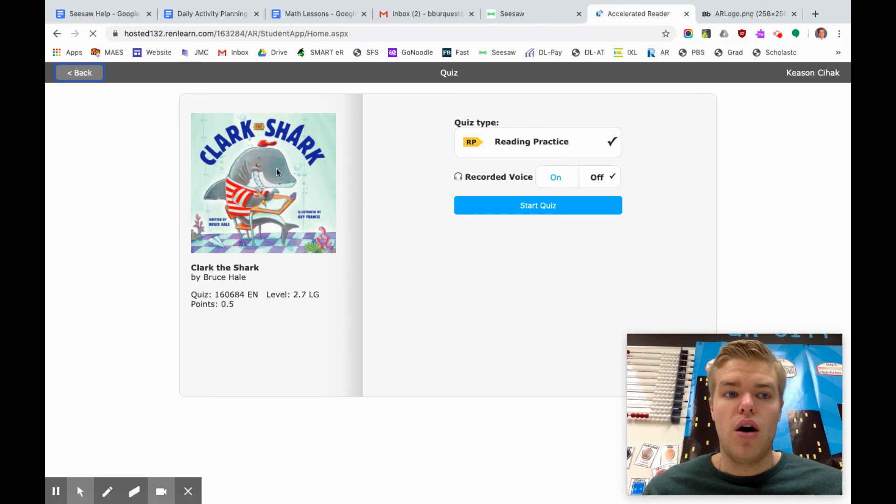
pyautogui.click(79, 72)
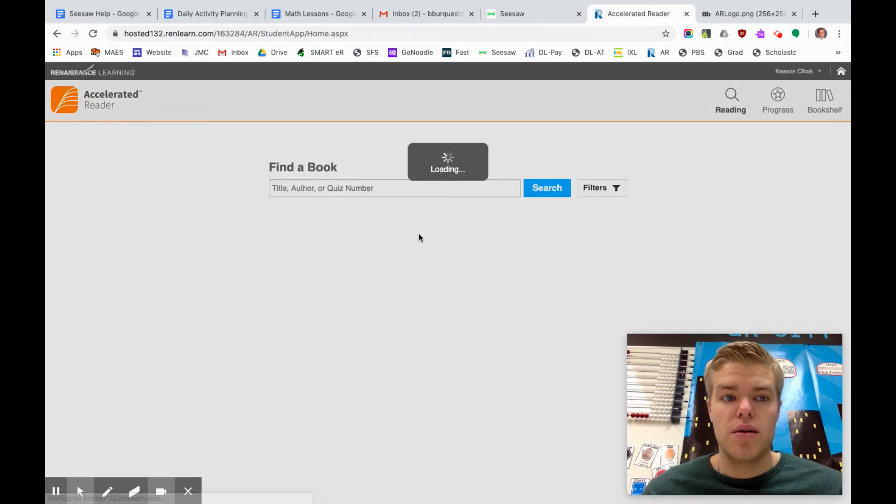